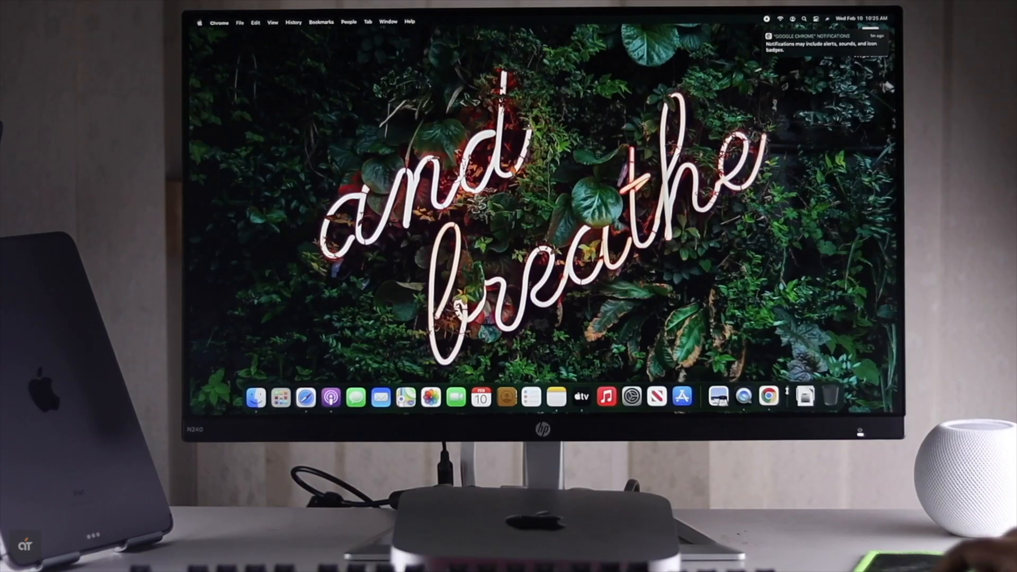
Step: Launch Safari from the Dock, go to google.com and search for 'google chrome'
left_click(768, 398)
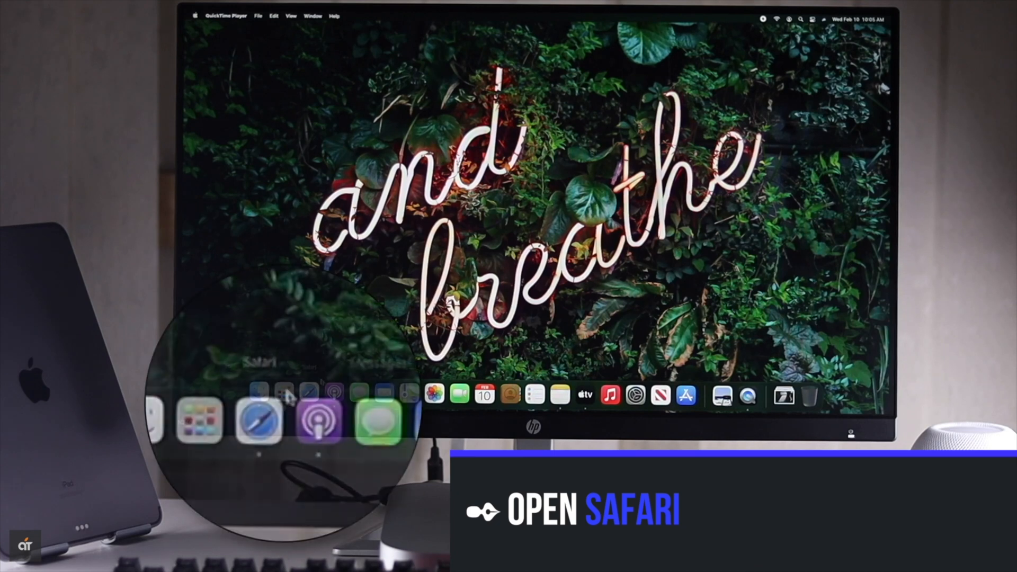
left_click(261, 422)
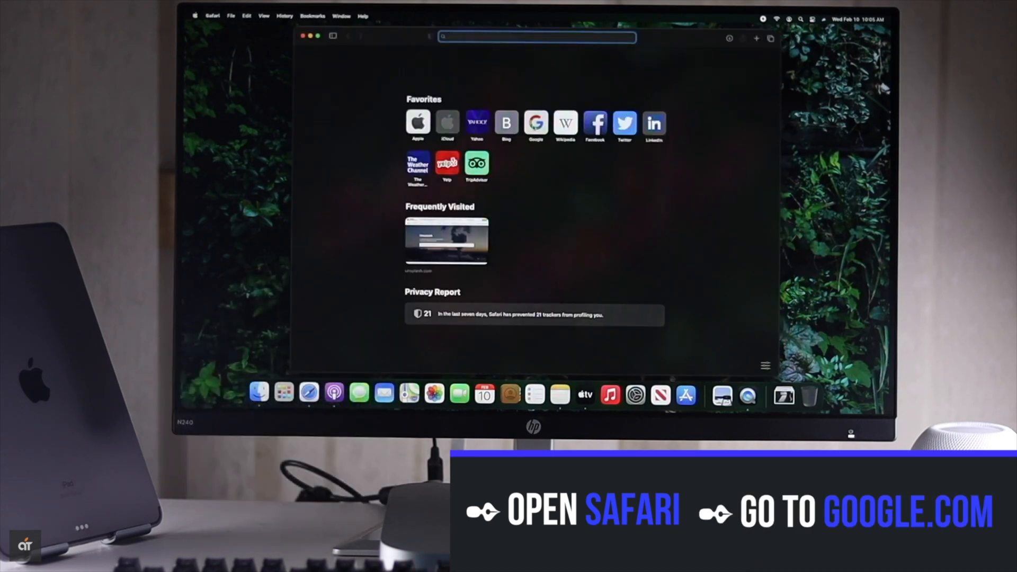
type("google.com")
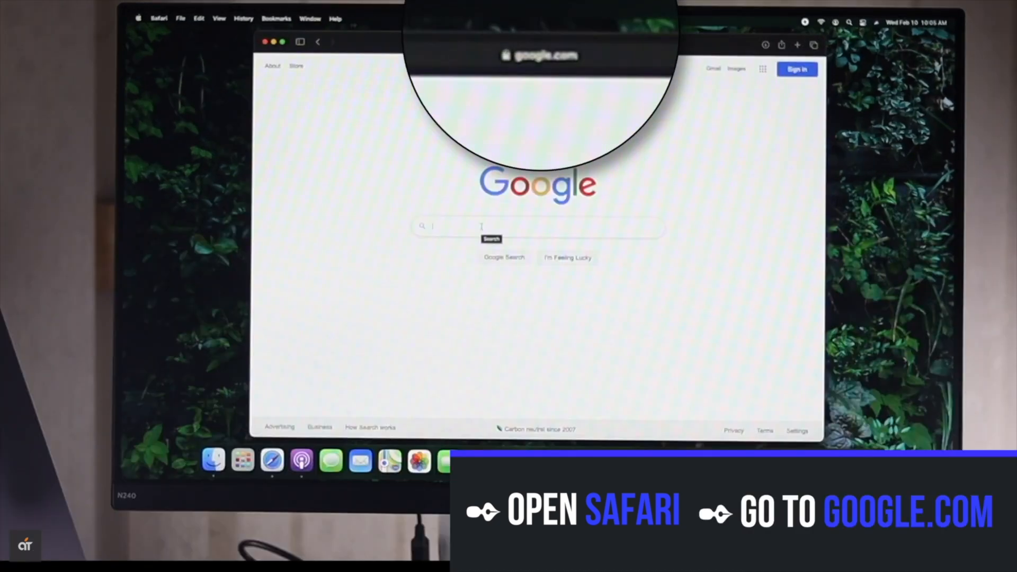
type("google chrome")
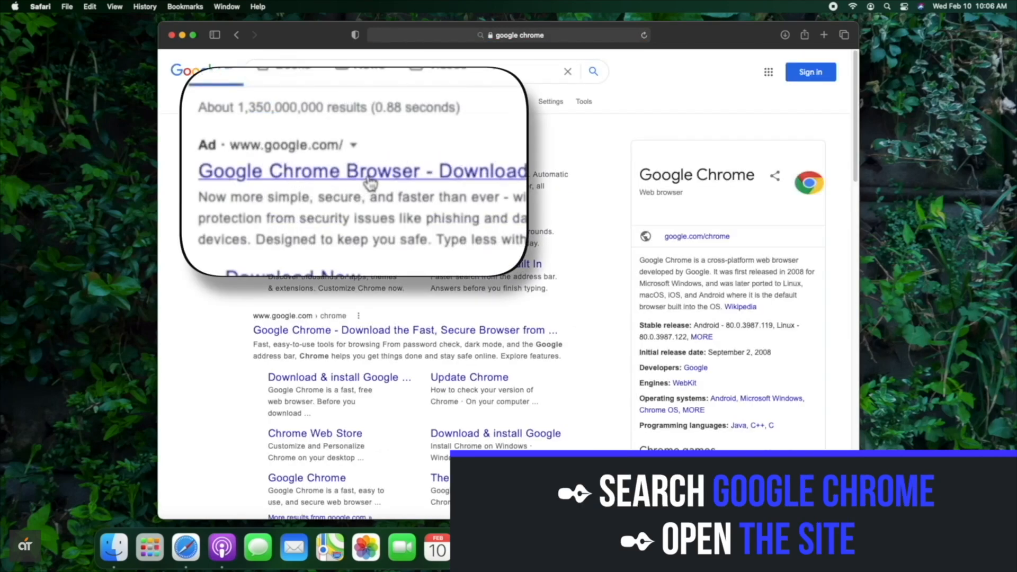
Step: From Google's Chrome site, download the Mac with Apple chip build, allowing downloads from google.com
left_click(362, 171)
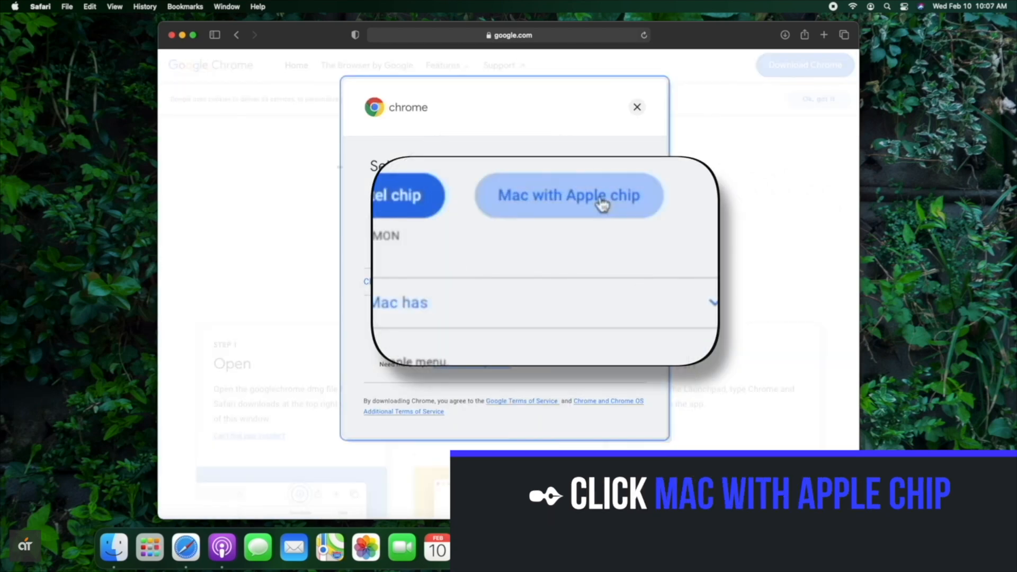
left_click(570, 195)
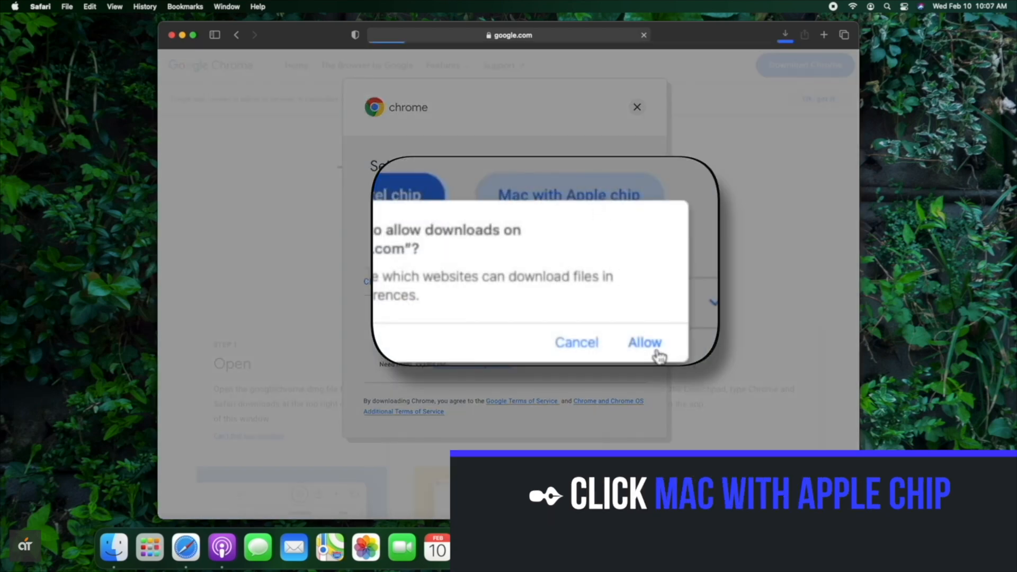
left_click(645, 342)
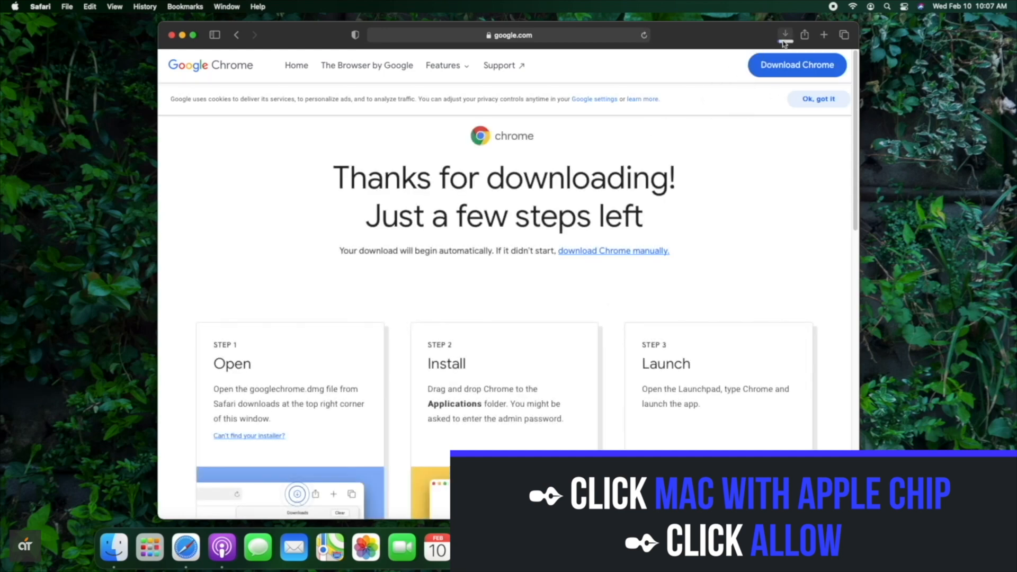
left_click(785, 34)
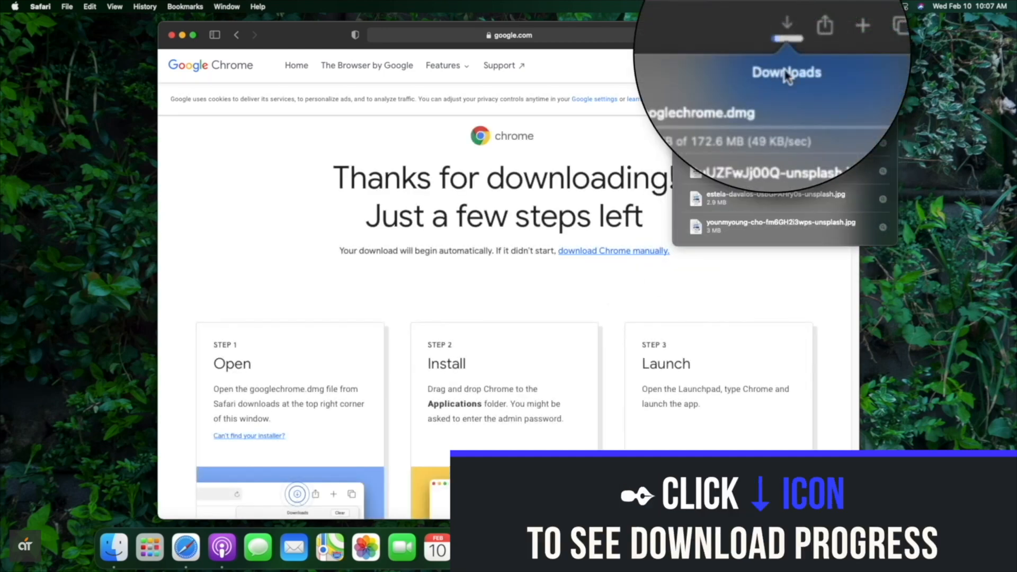
Step: Open the finished googlechrome.dmg from Downloads, skipping disk image verification
left_click(785, 23)
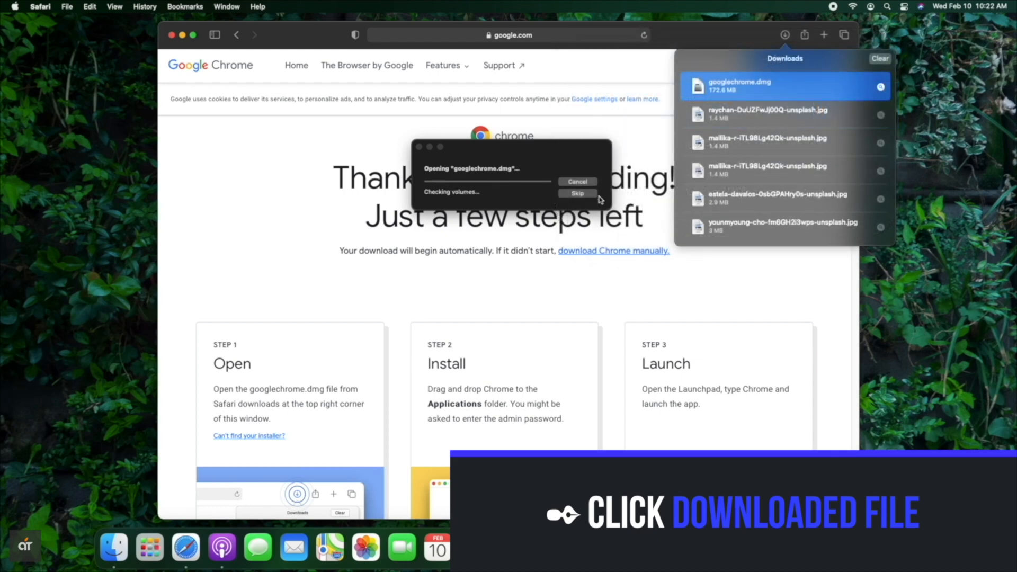
left_click(755, 86)
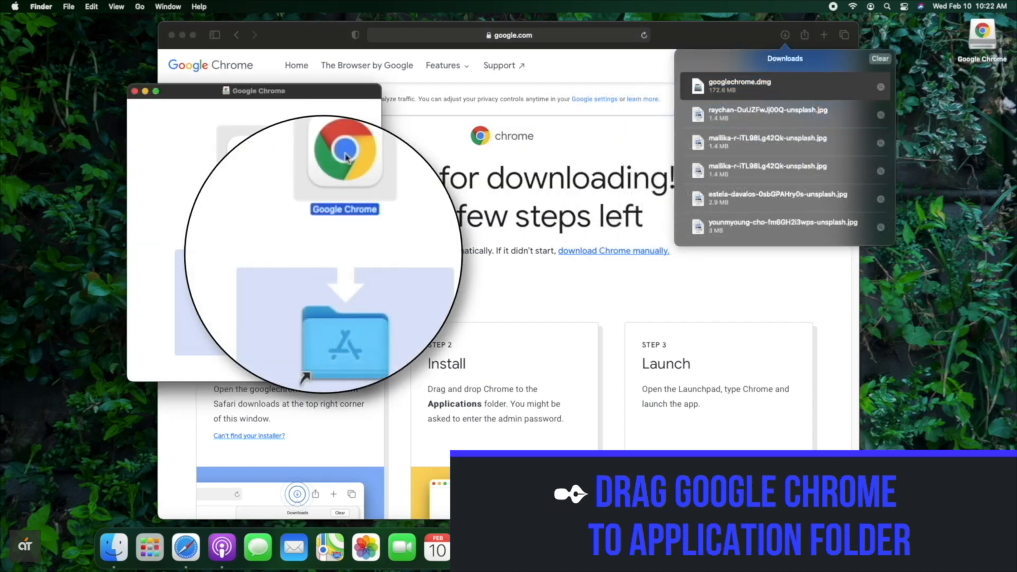
Step: Drag Google Chrome into Applications, launch it and confirm the internet-download security alert
left_click_drag(344, 156, 344, 340)
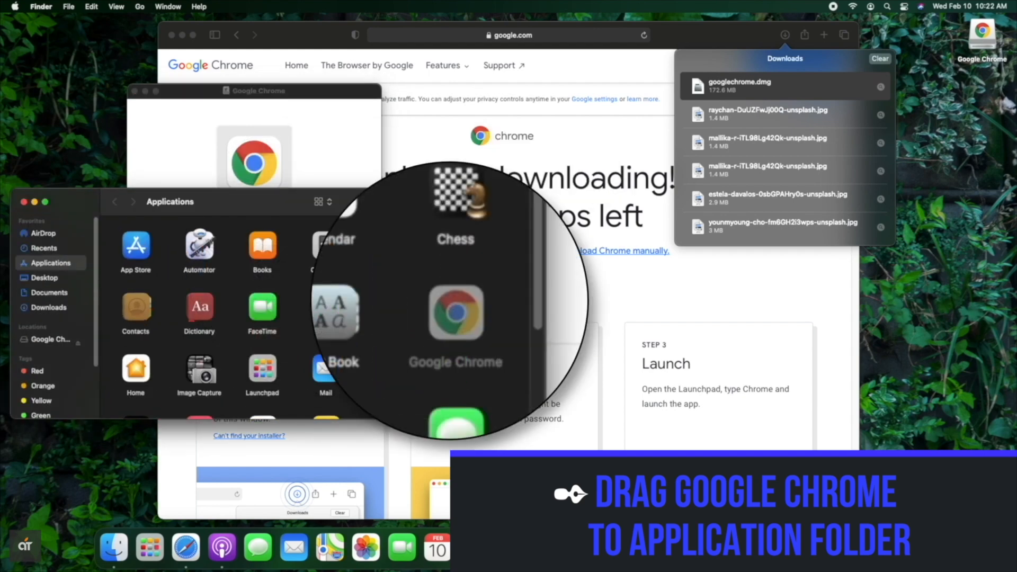
double_click(455, 313)
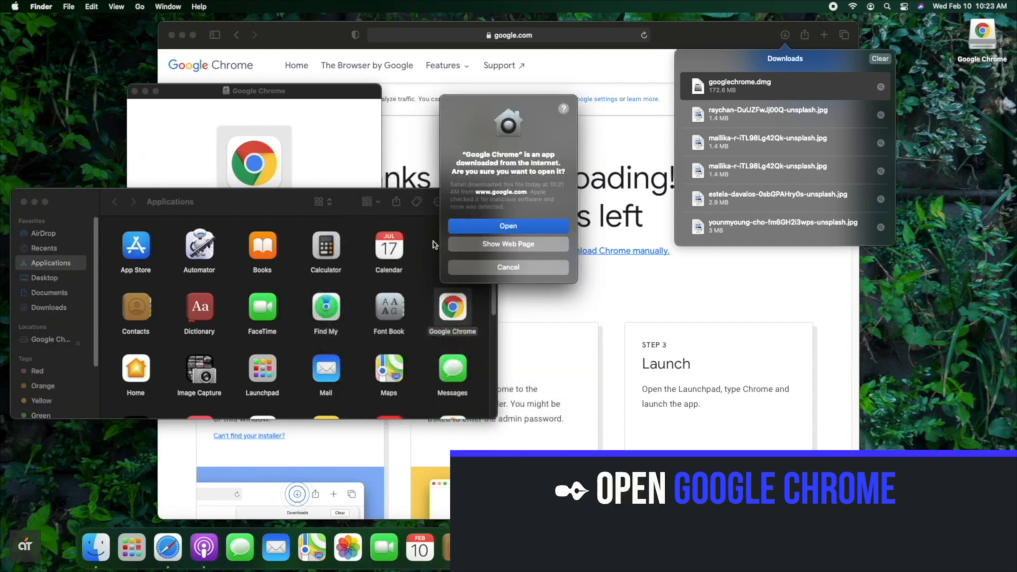
left_click(507, 226)
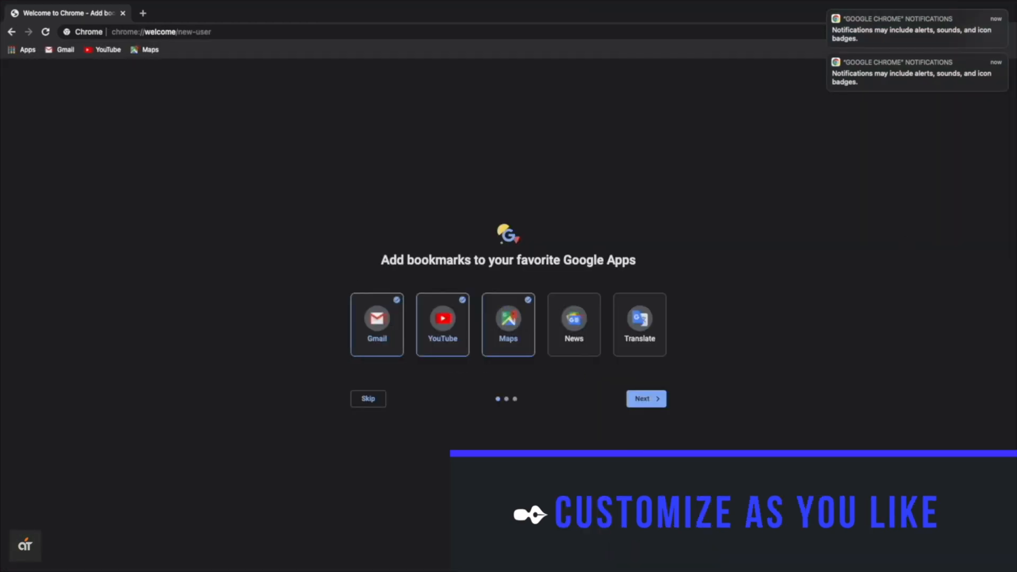
Step: Advance past the bookmarks and 'Your Chrome, Everywhere' pages to the Google sign-in page
left_click(647, 399)
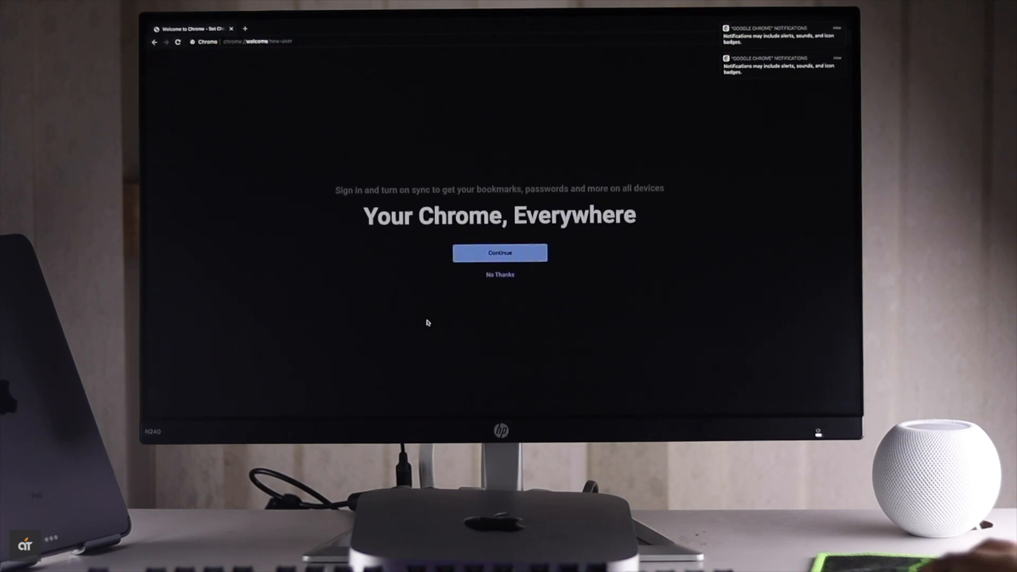
left_click(500, 253)
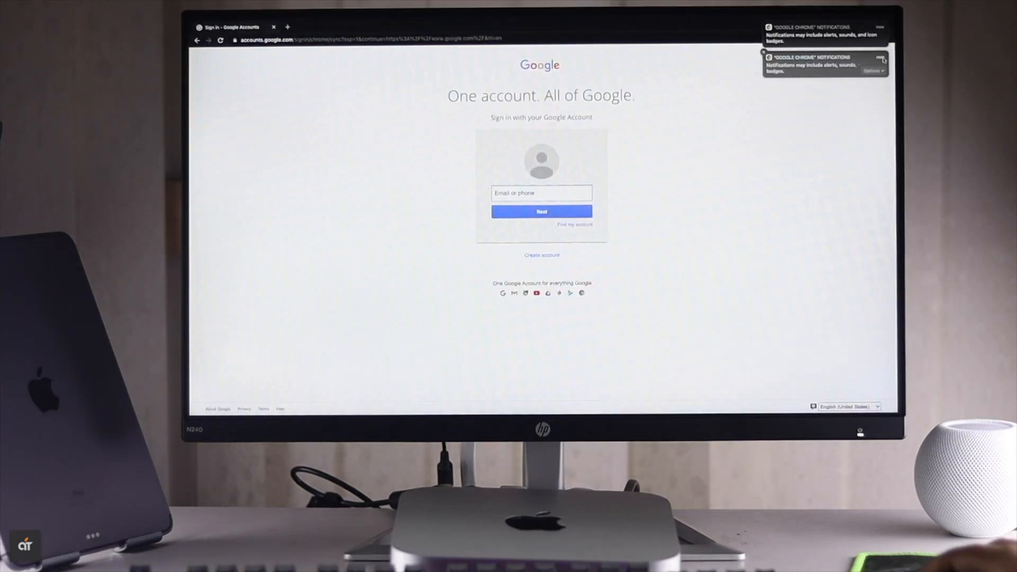